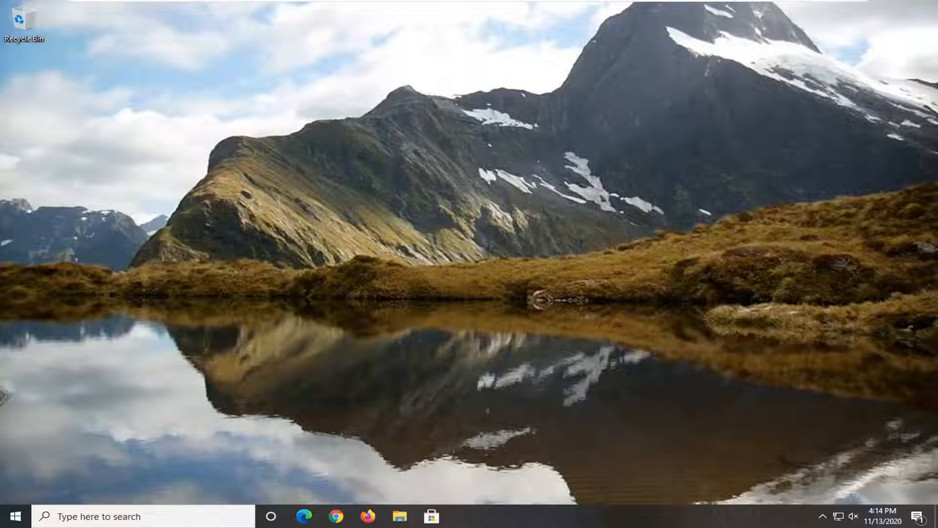
pyautogui.moveTo(923, 511)
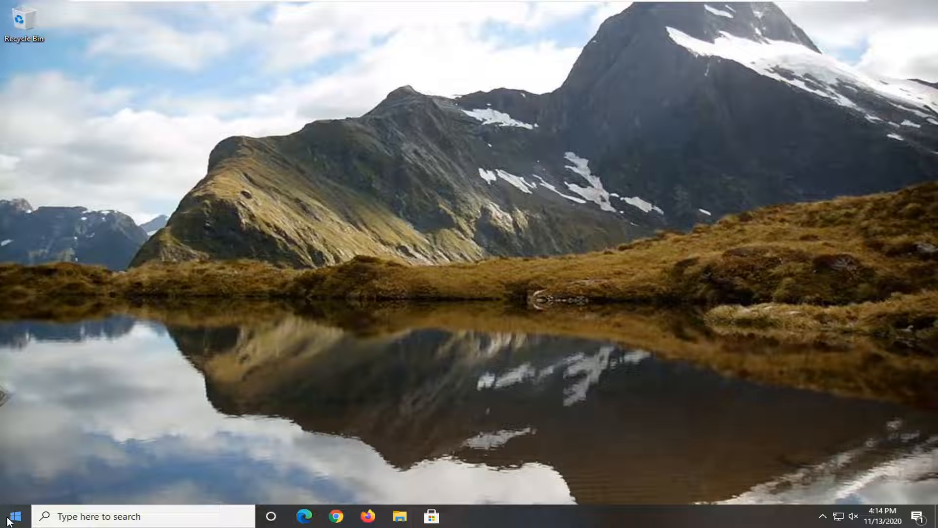
# - Launch Windows Settings from the Start menu to reach its home page
pyautogui.click(9, 516)
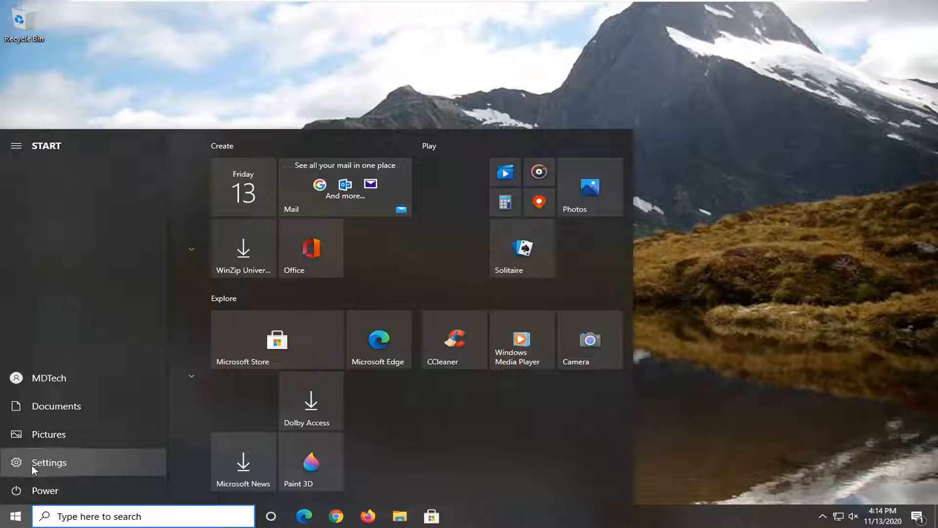
pyautogui.click(49, 462)
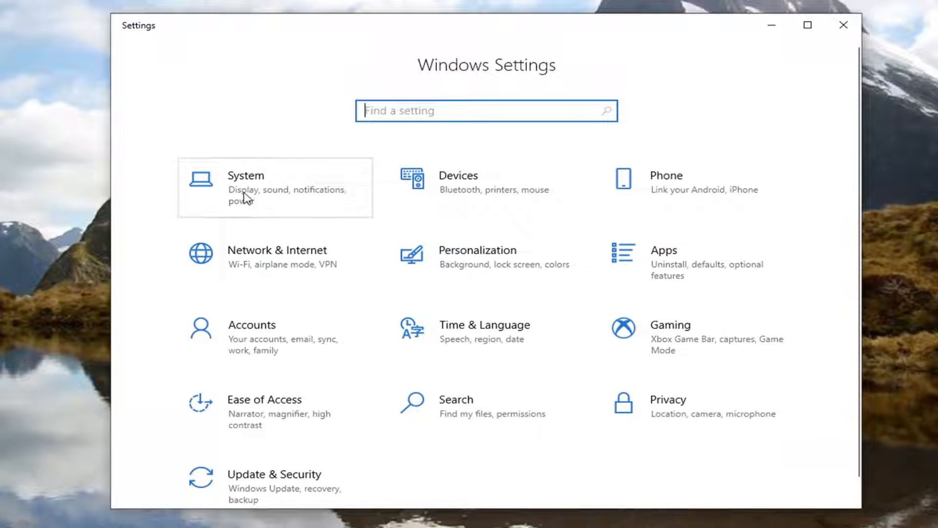
# - In System > Notifications & actions, switch 'Get notifications from apps and other senders' to Off
pyautogui.click(245, 185)
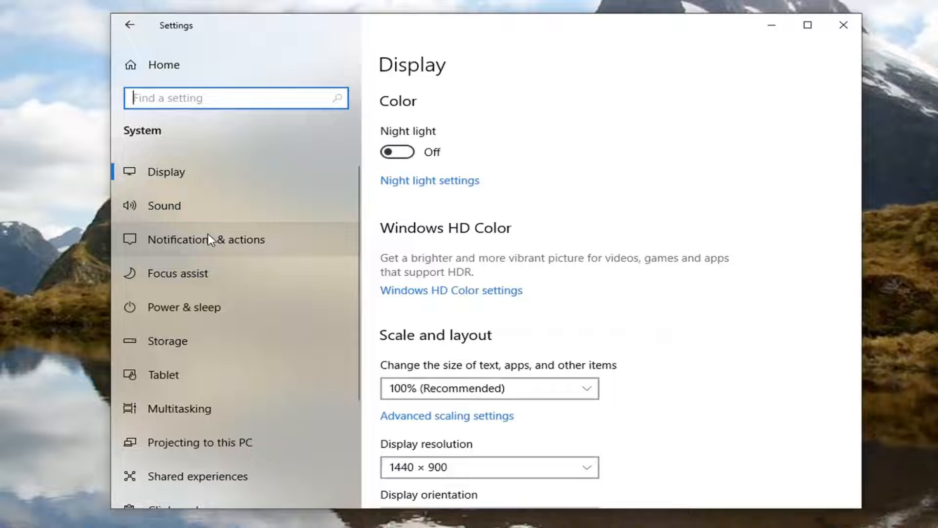
pyautogui.click(207, 239)
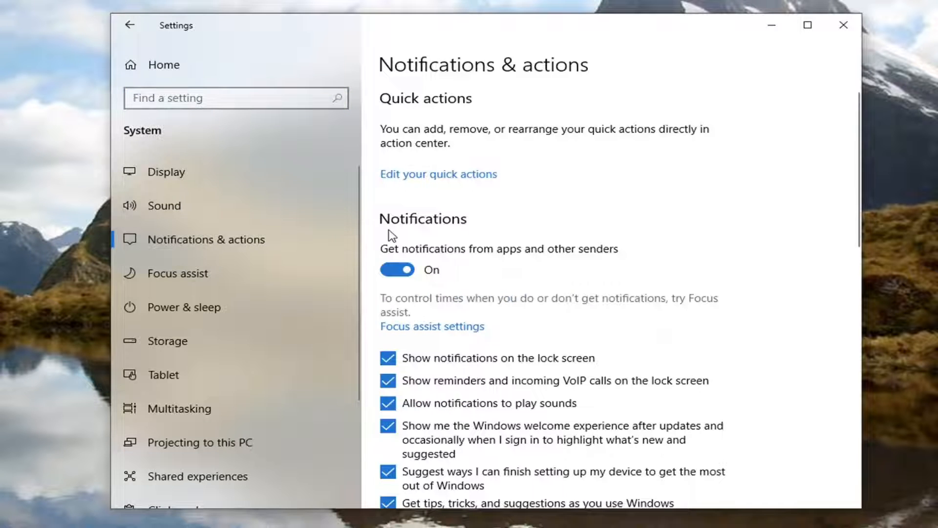
pyautogui.moveTo(482, 262)
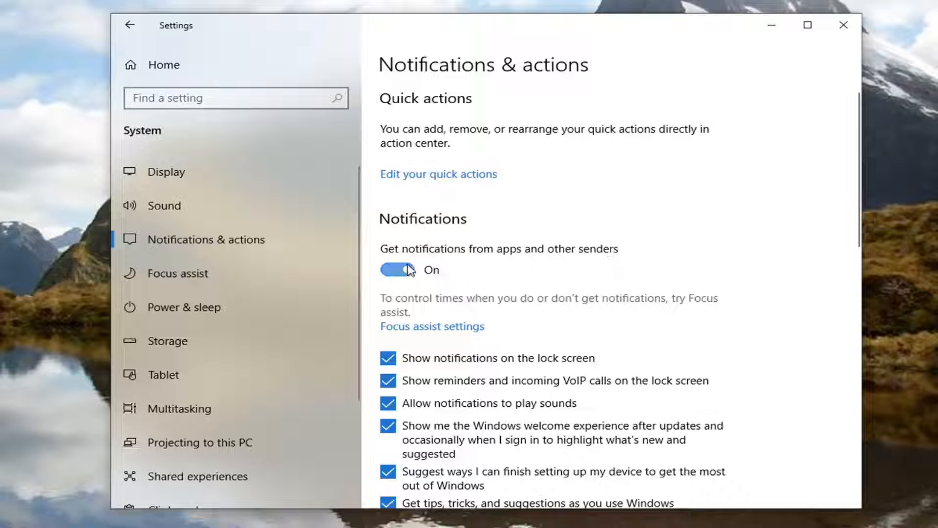
pyautogui.click(397, 270)
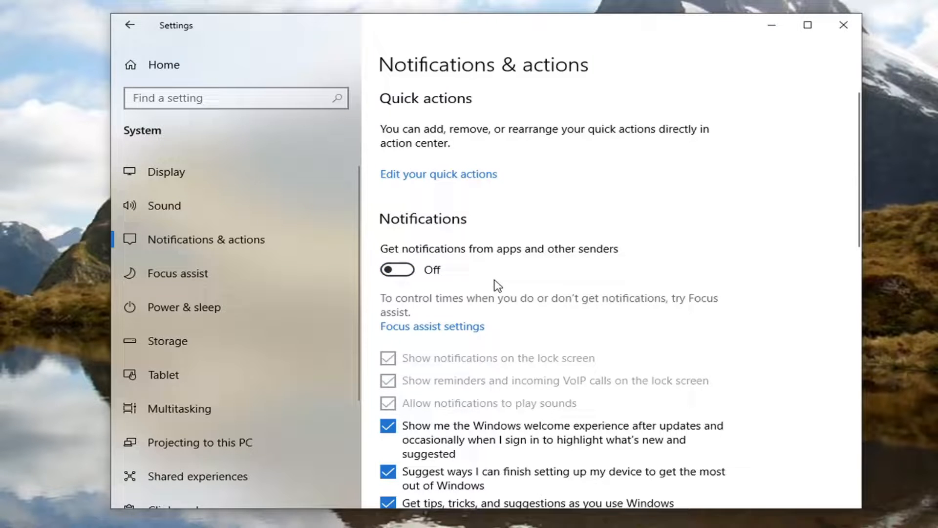
pyautogui.scroll(-3)
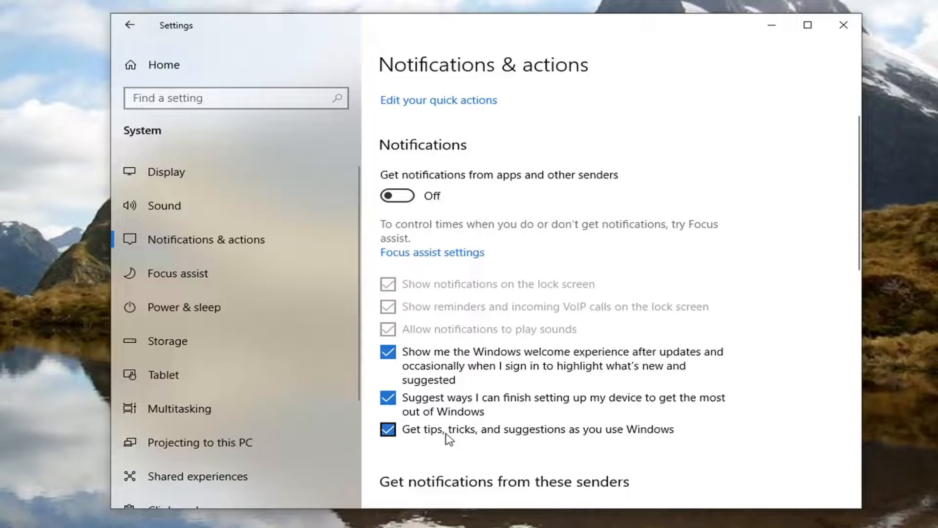
# - Uncheck the tips and suggestions, device setup suggestions, and Windows welcome experience options
pyautogui.click(389, 430)
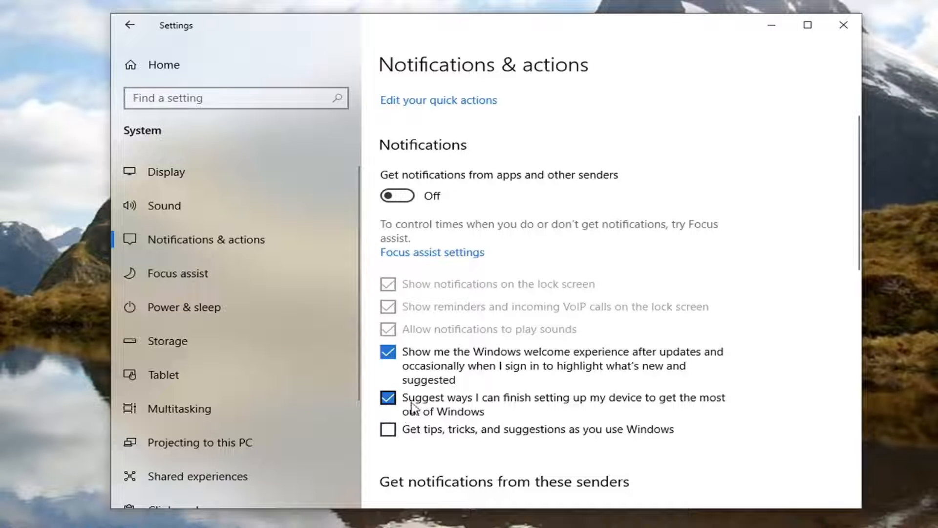
pyautogui.moveTo(442, 402)
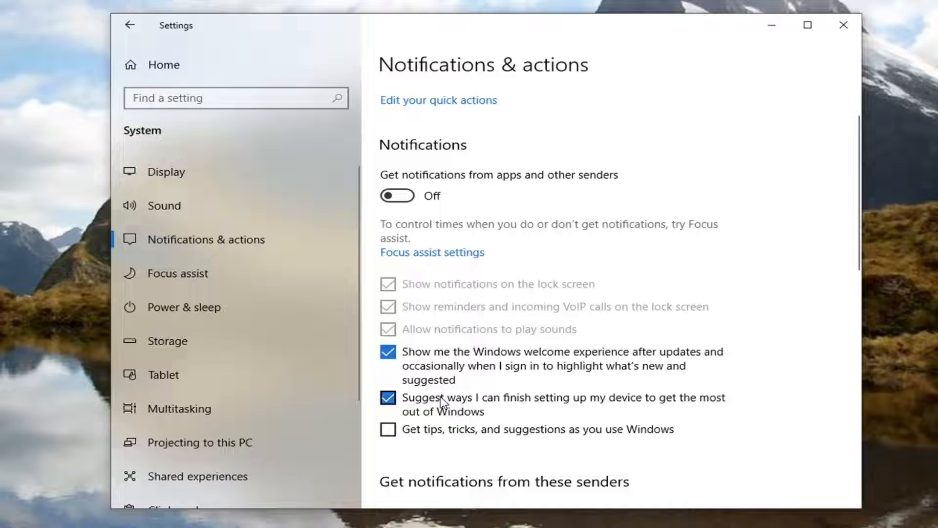
pyautogui.click(388, 398)
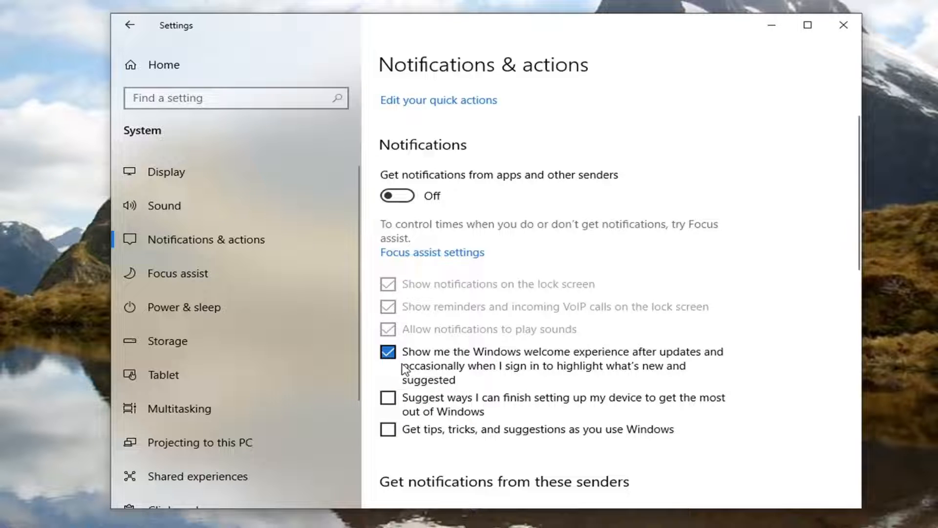
pyautogui.moveTo(423, 382)
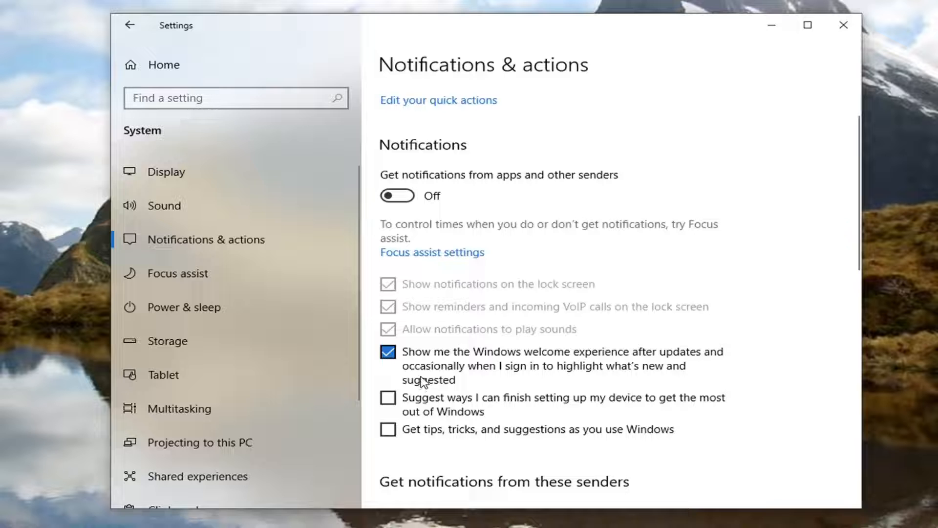
pyautogui.click(388, 351)
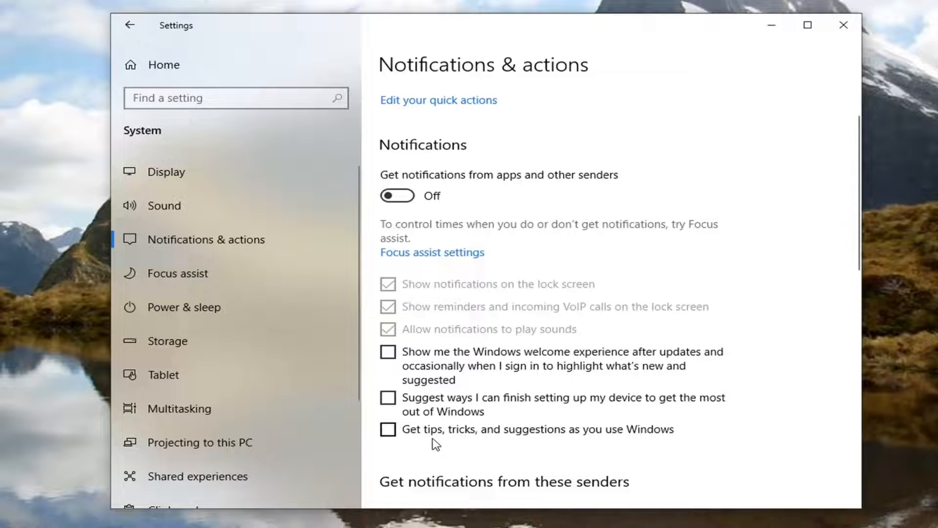
pyautogui.scroll(-3)
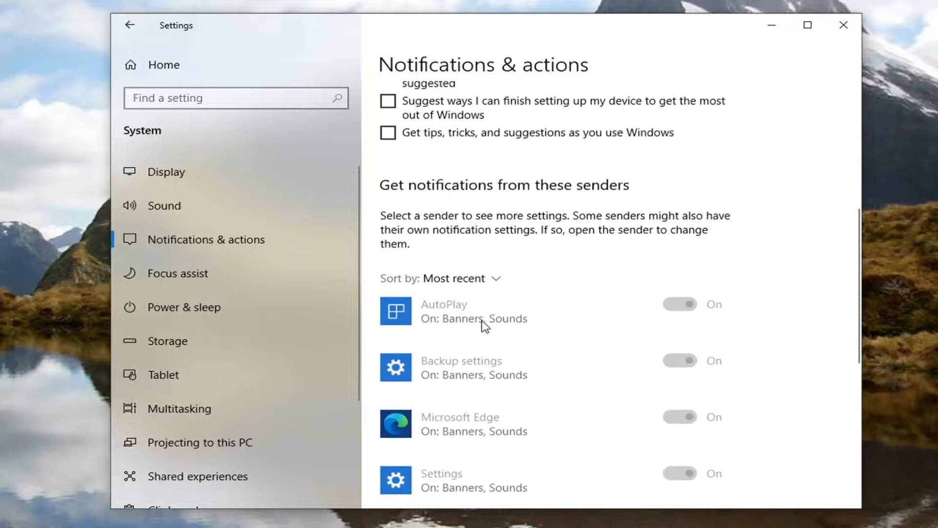
pyautogui.scroll(3)
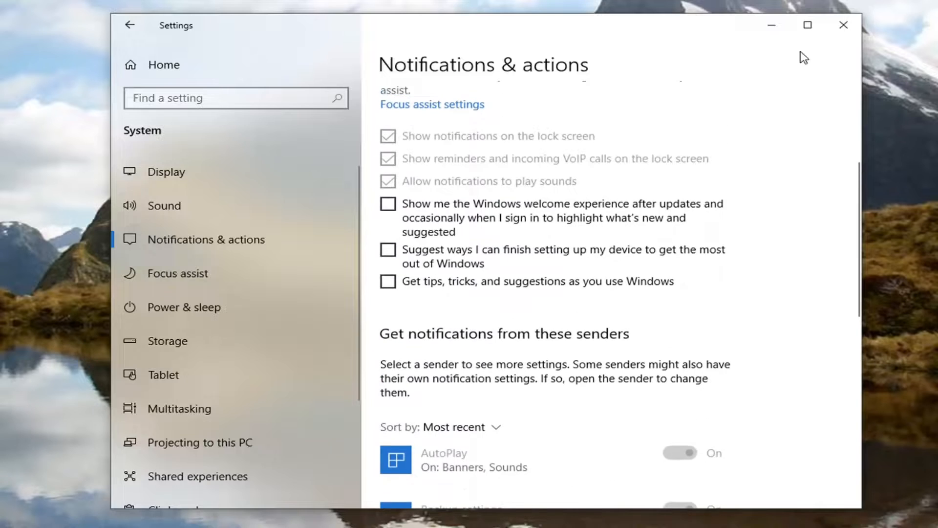
# - Close the Settings window, returning to the desktop
pyautogui.click(844, 25)
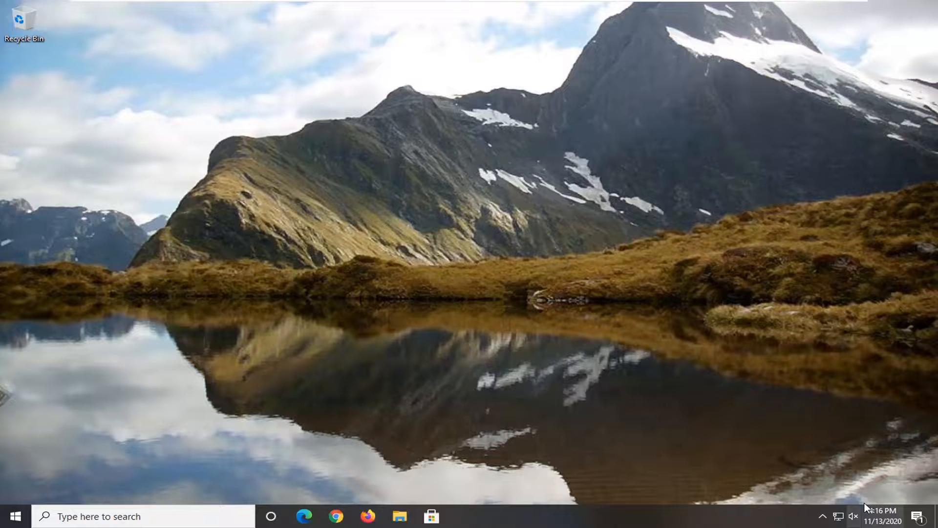